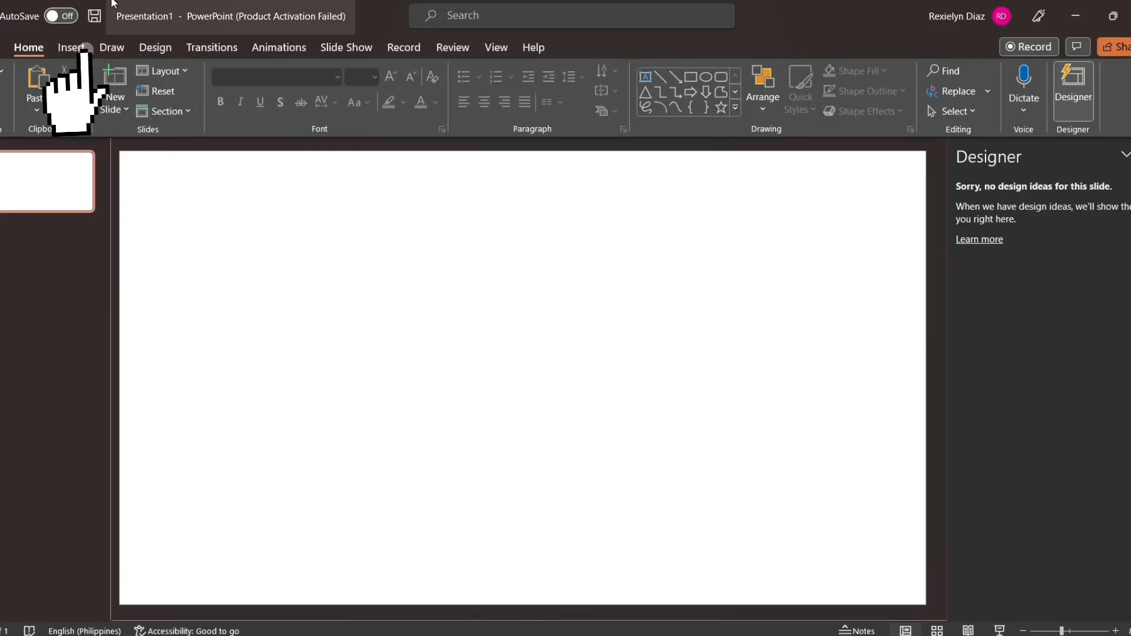
Draw a tall blue rounded-rectangle bar and place a shorter copy beside it.
{"action": "left_click", "coordinate": [72, 47]}
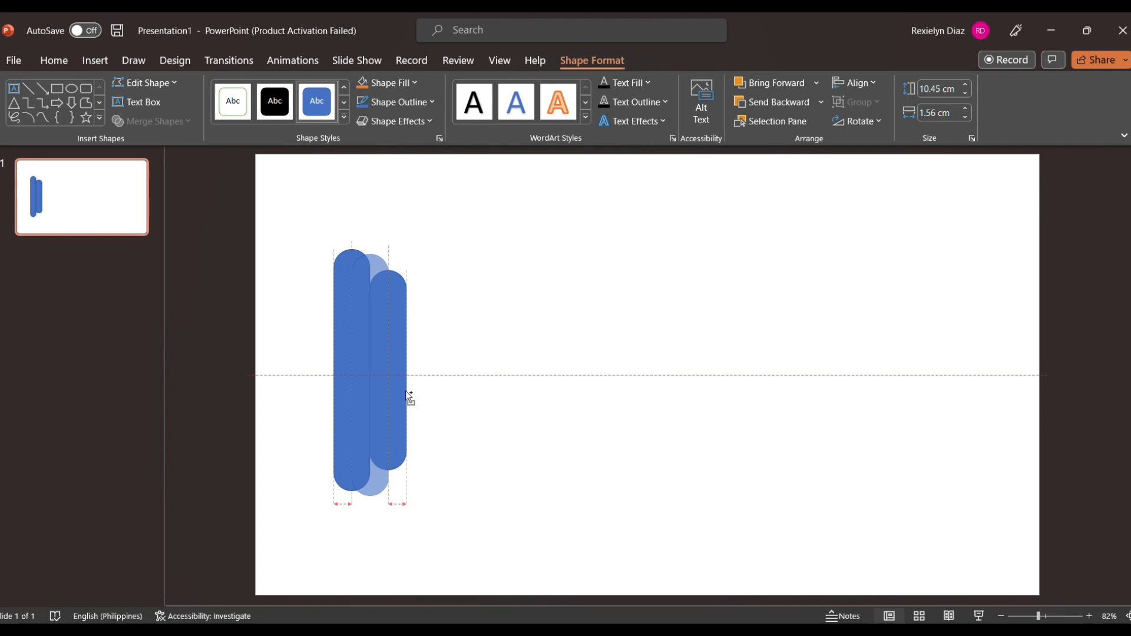
Duplicate the bars into a touching row of varied heights, copying a set to the right end.
{"action": "left_click_drag", "start_coordinate": [382, 368], "coordinate": [426, 367]}
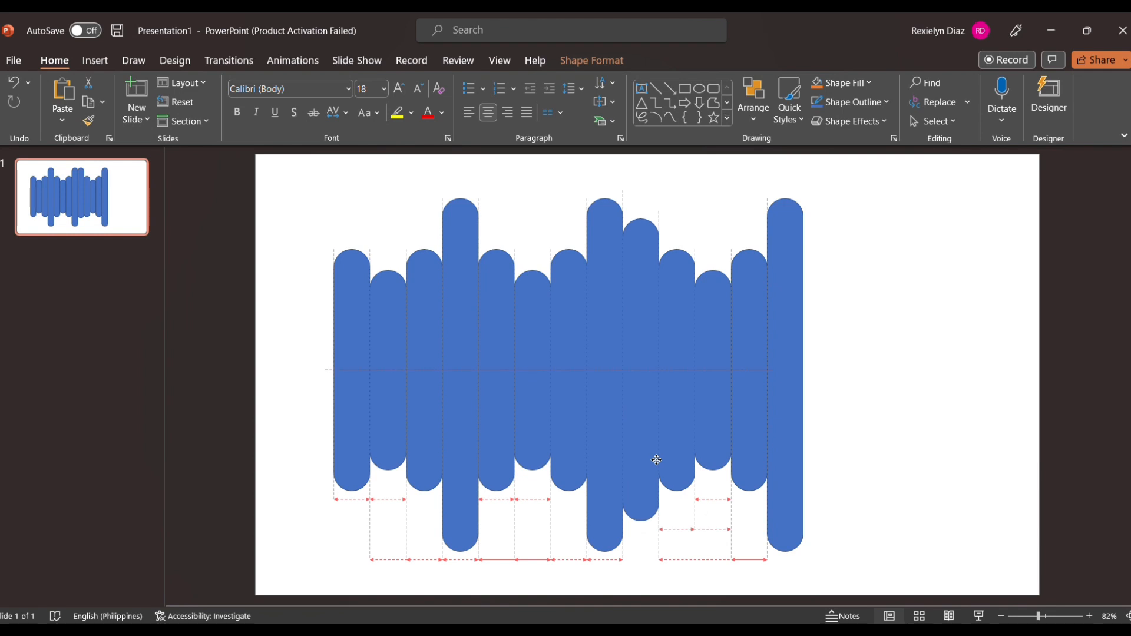
{"action": "left_click", "coordinate": [351, 370]}
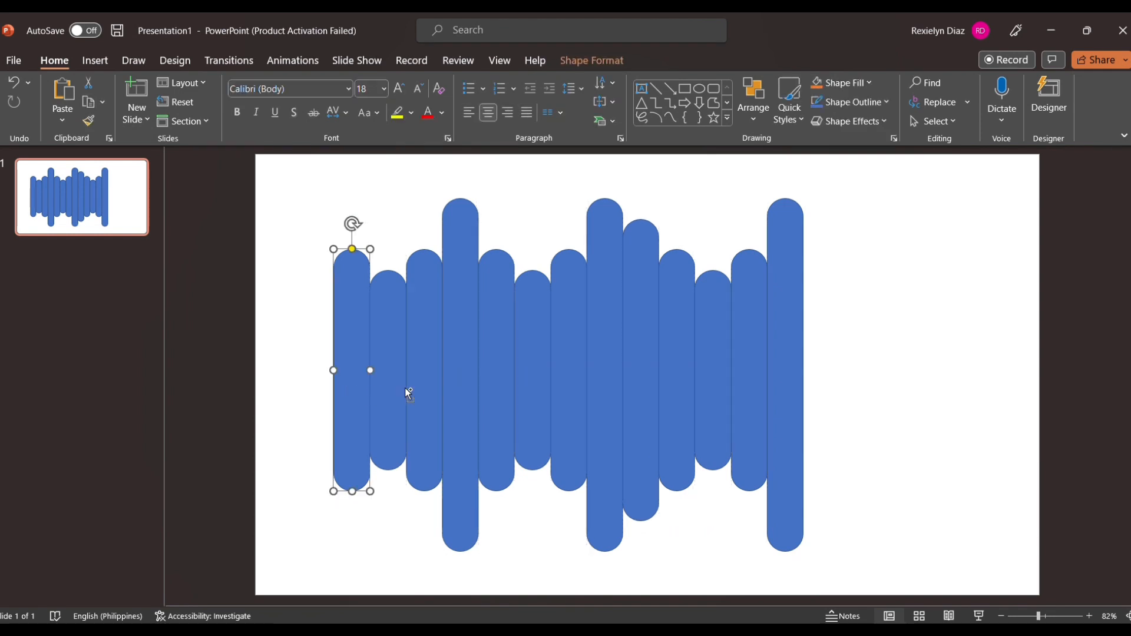
{"action": "left_click", "coordinate": [424, 368]}
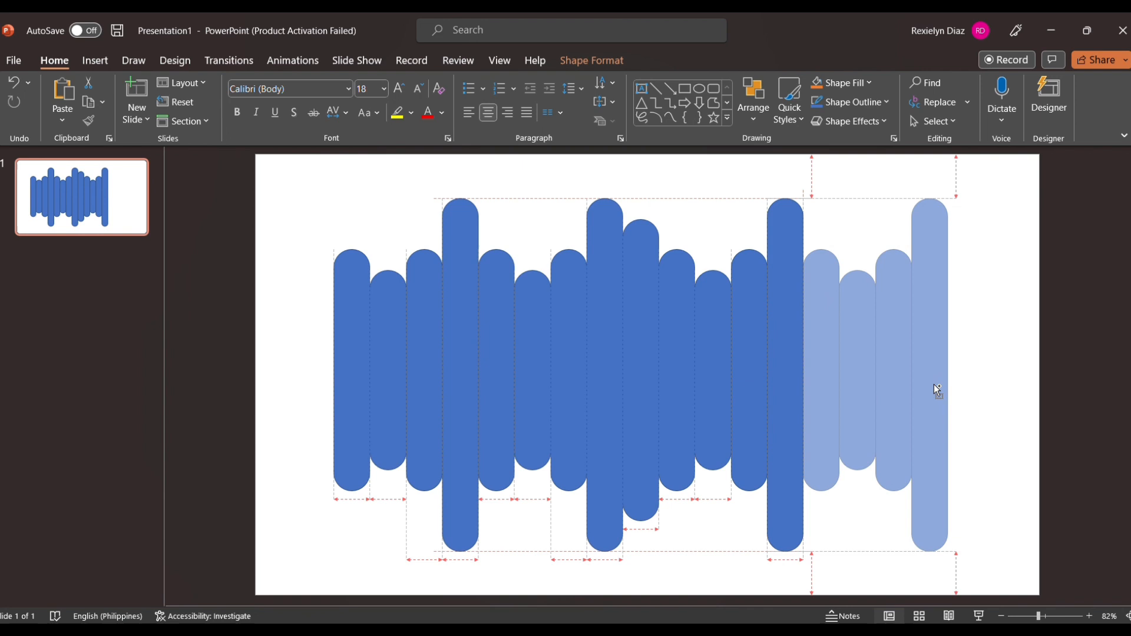
Select every bar on the slide and group them into one shape.
{"action": "key", "text": "ctrl+a"}
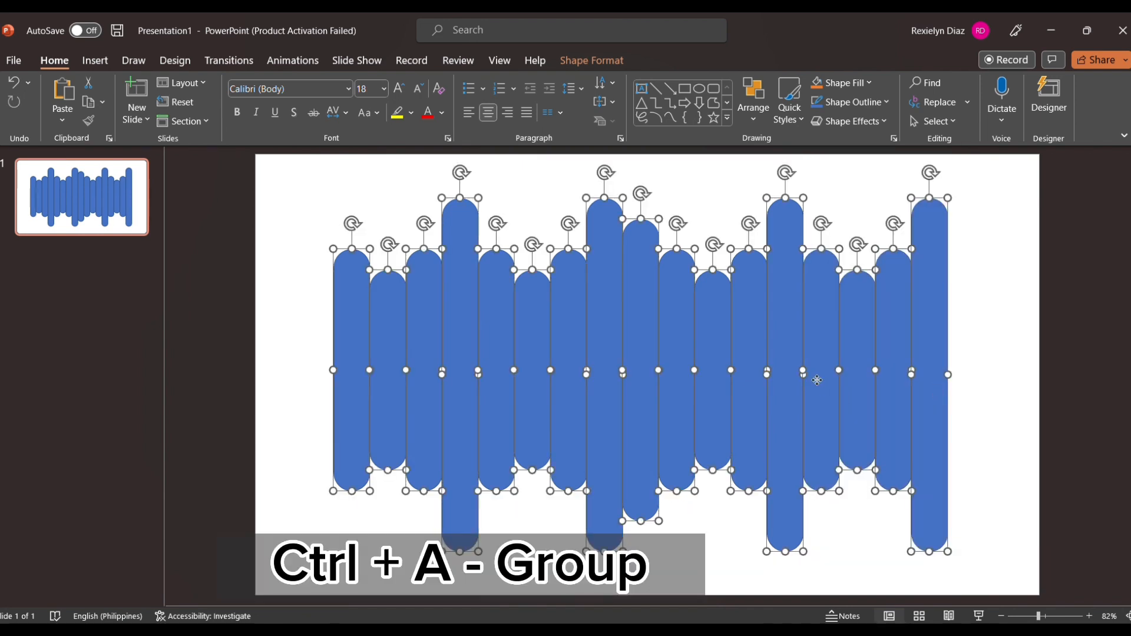
{"action": "mouse_move", "coordinate": [1050, 171]}
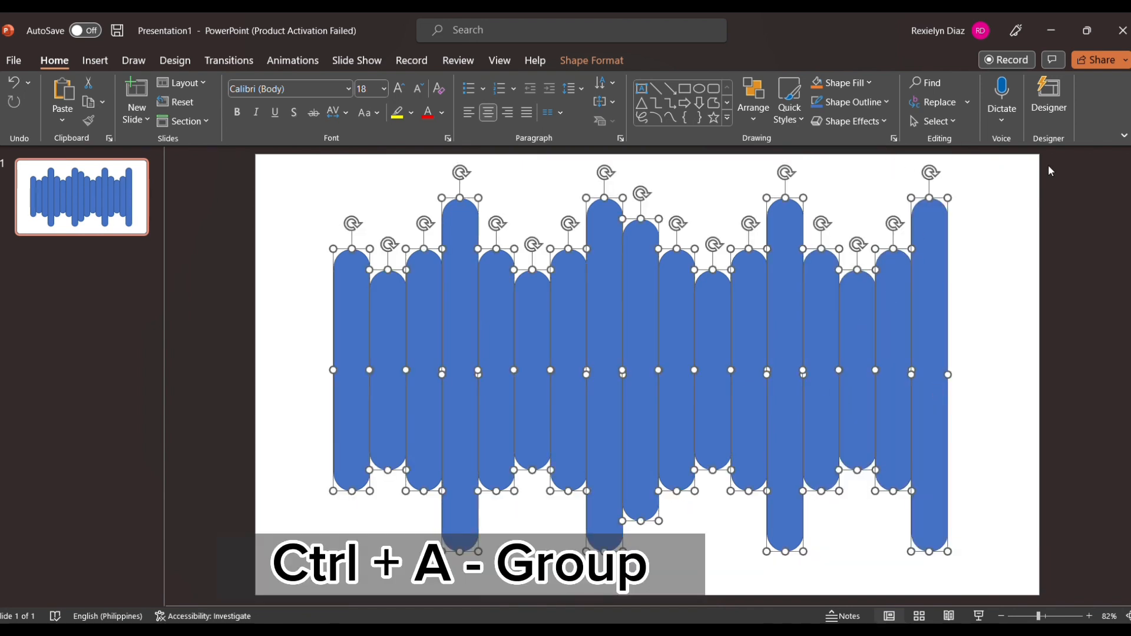
{"action": "key", "text": "ctrl+g"}
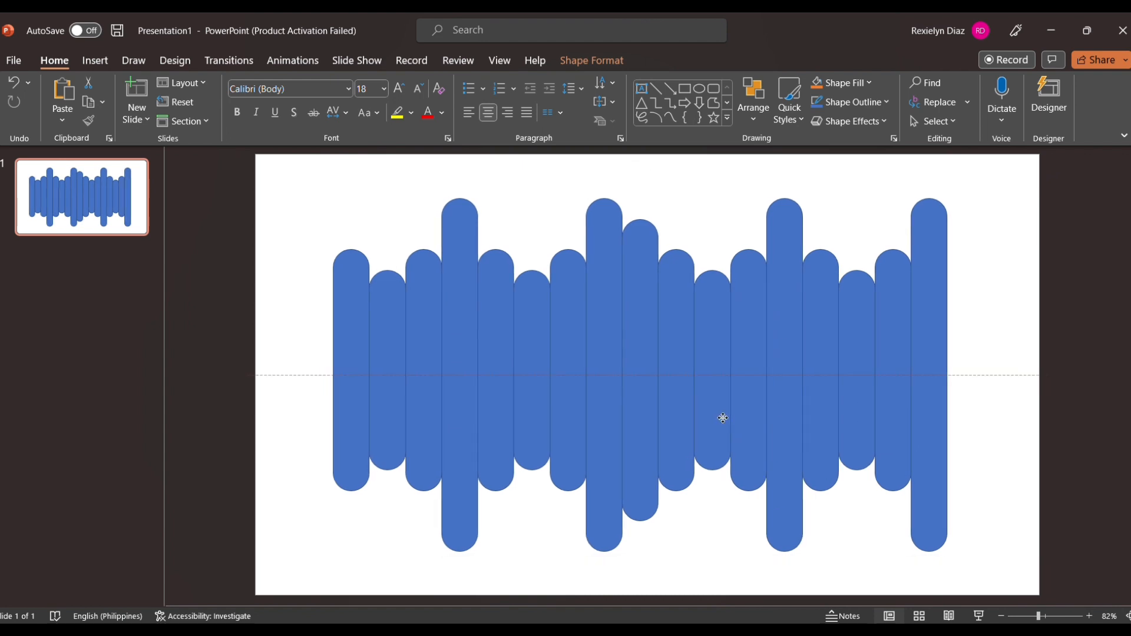
Set the grouped bars to No Outline and bring up Format Shape.
{"action": "left_click", "coordinate": [722, 418]}
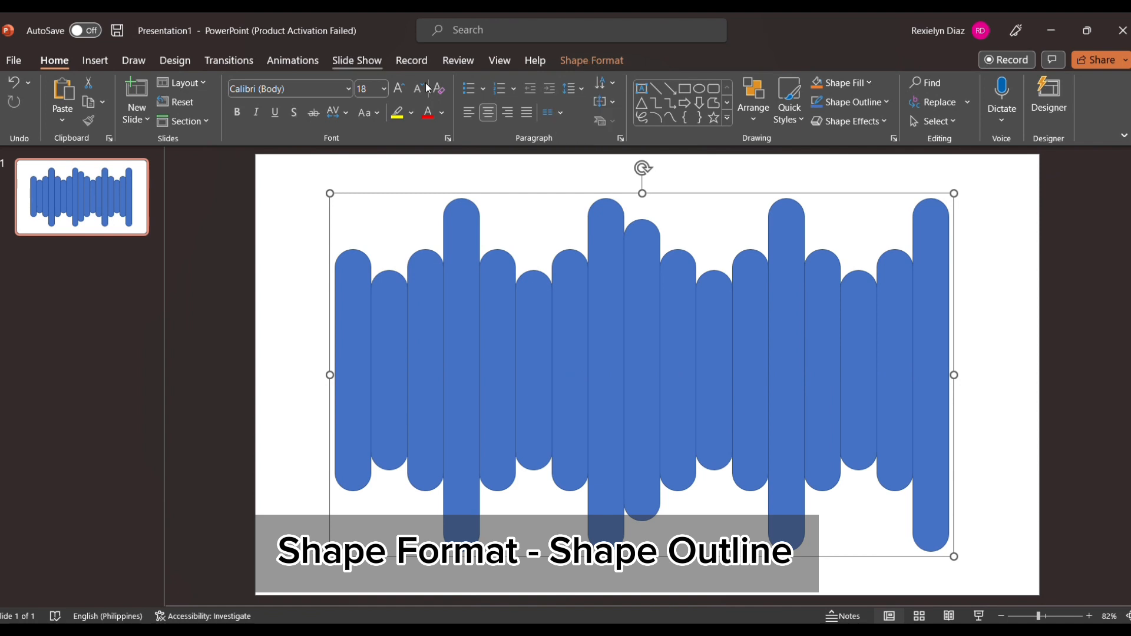
{"action": "left_click", "coordinate": [592, 60]}
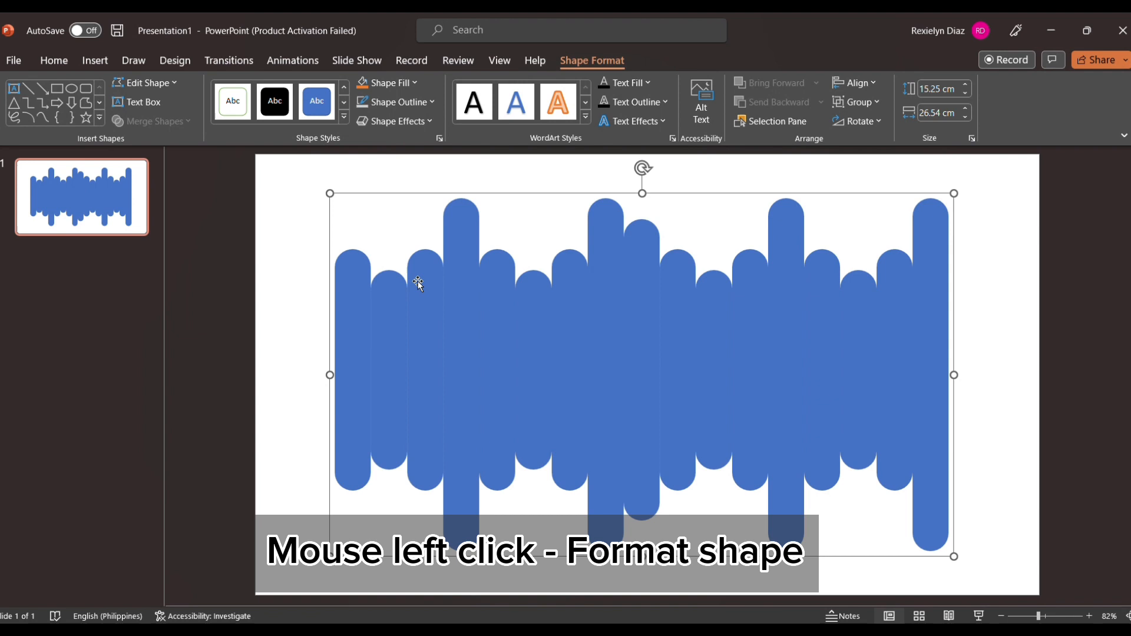
{"action": "mouse_move", "coordinate": [485, 330]}
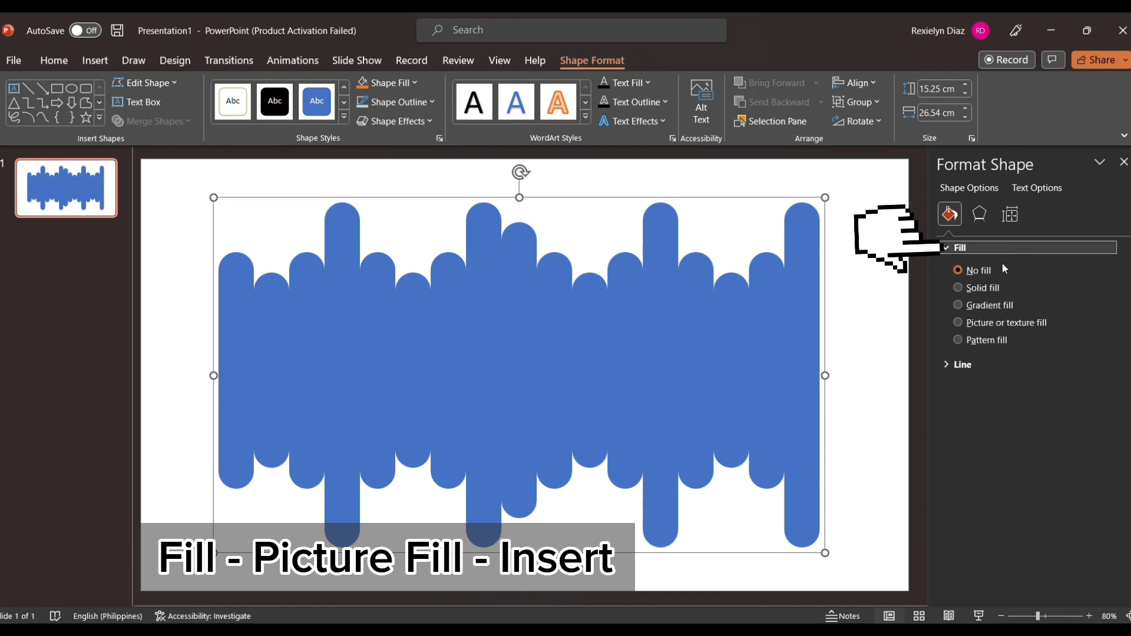
Apply a Picture fill of the skyscraper photo to the grouped bars.
{"action": "left_click", "coordinate": [959, 323]}
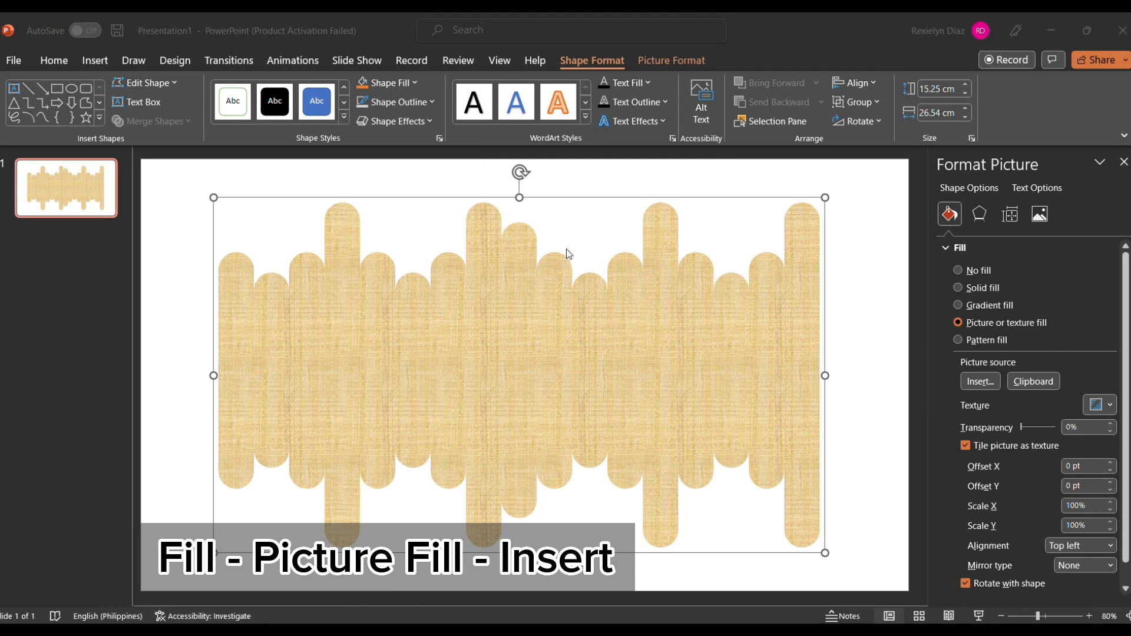
{"action": "left_click", "coordinate": [979, 381]}
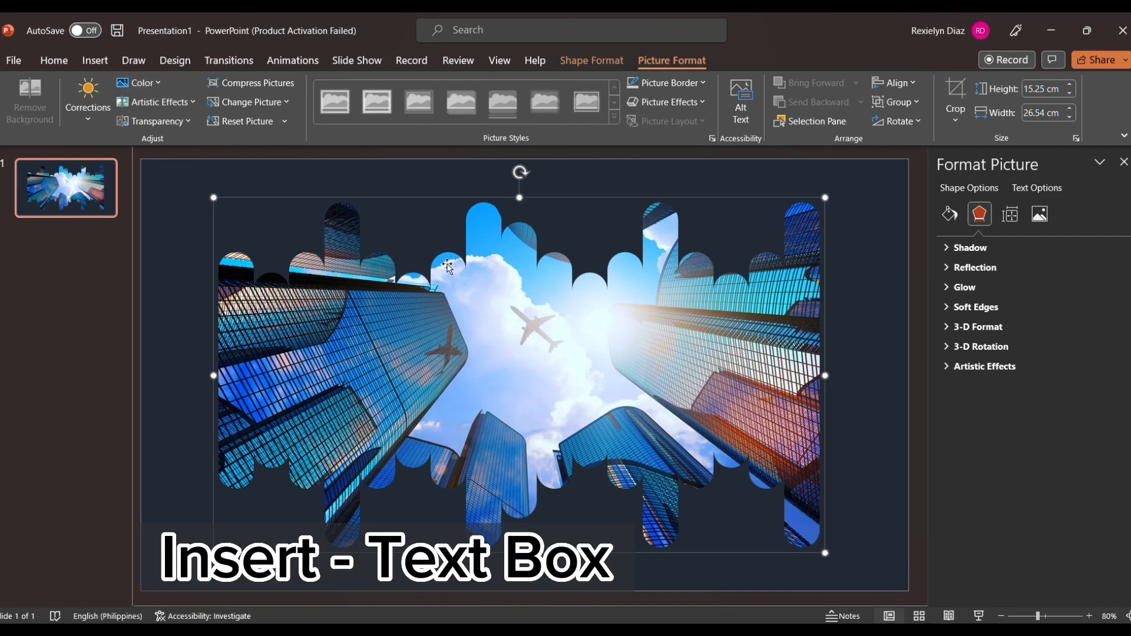
Draw an empty text box across the centre of the photo-filled bars.
{"action": "left_click", "coordinate": [94, 60]}
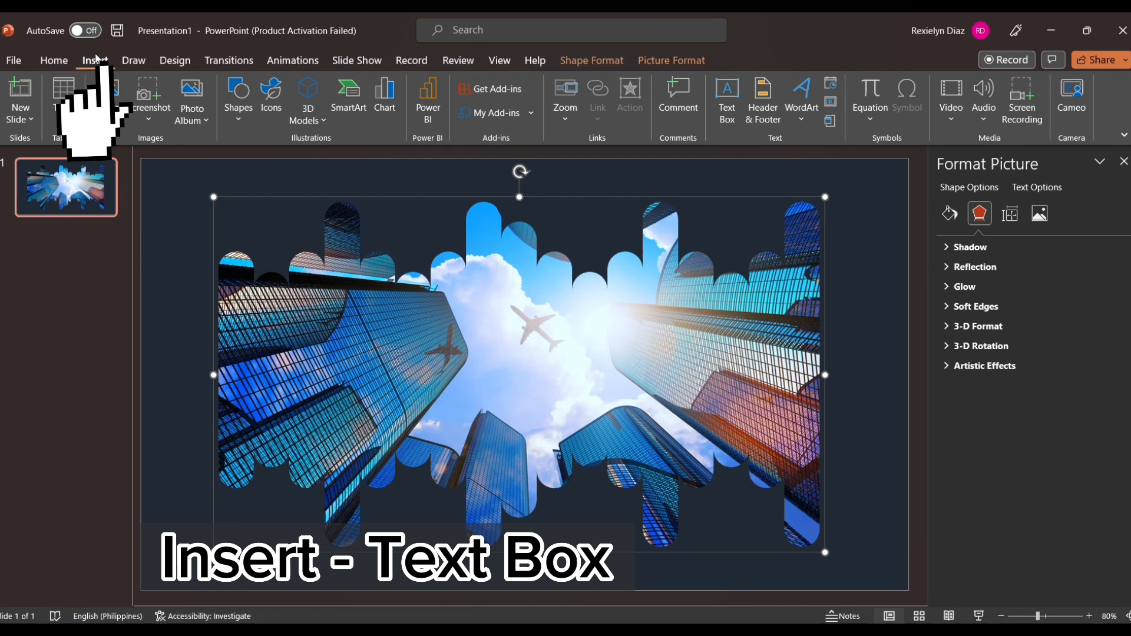
{"action": "left_click", "coordinate": [727, 97]}
{"action": "type", "text": "CREATIVE"}
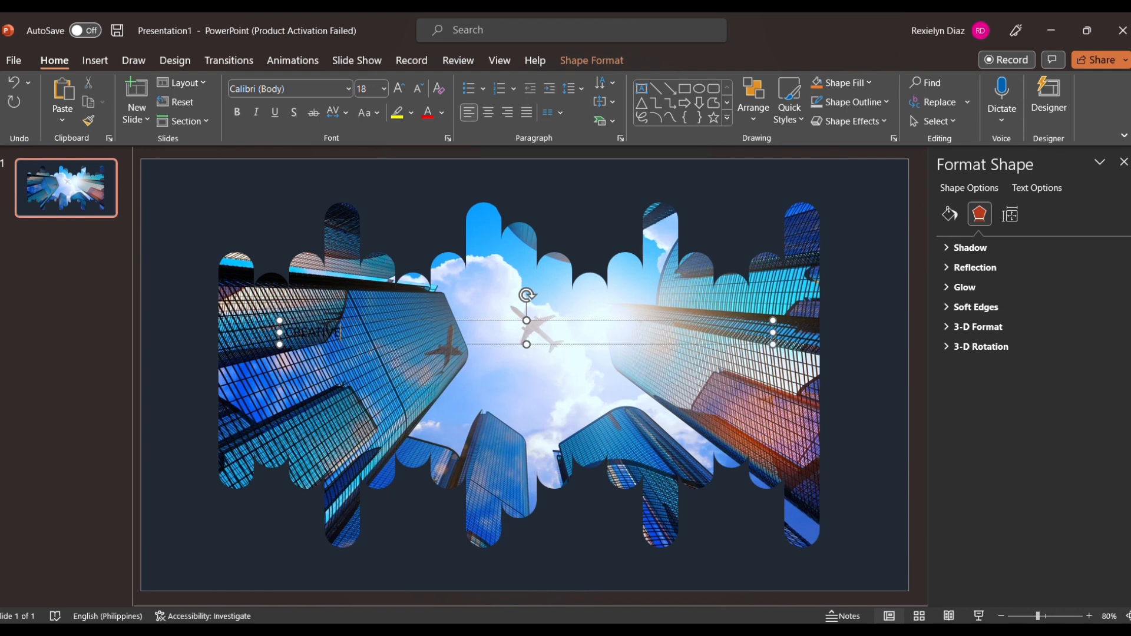
Enter CREATIVE POWERPOINT in large serif lettering and close the Format Background pane.
{"action": "type", "text": "PD"}
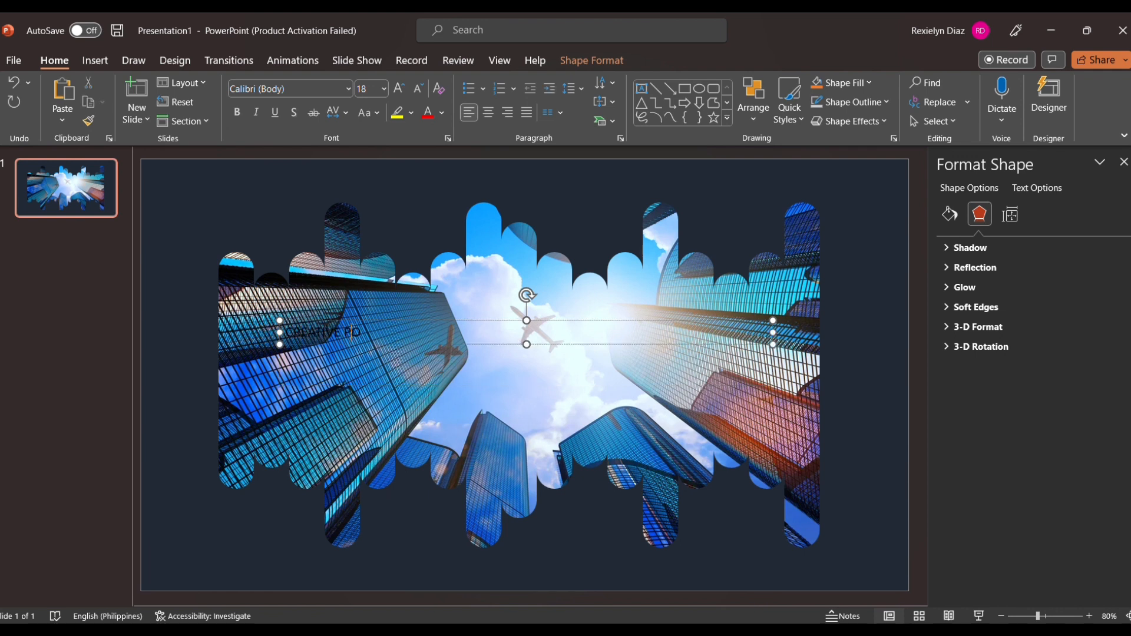
{"action": "type", "text": "WERPOINT"}
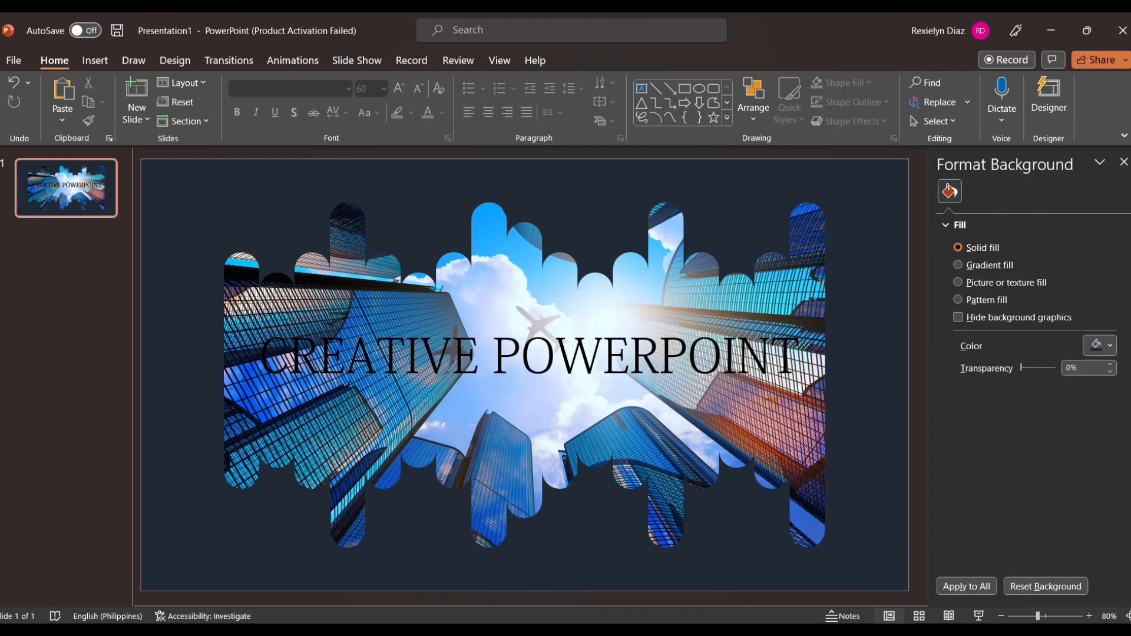
{"action": "left_click", "coordinate": [1124, 161]}
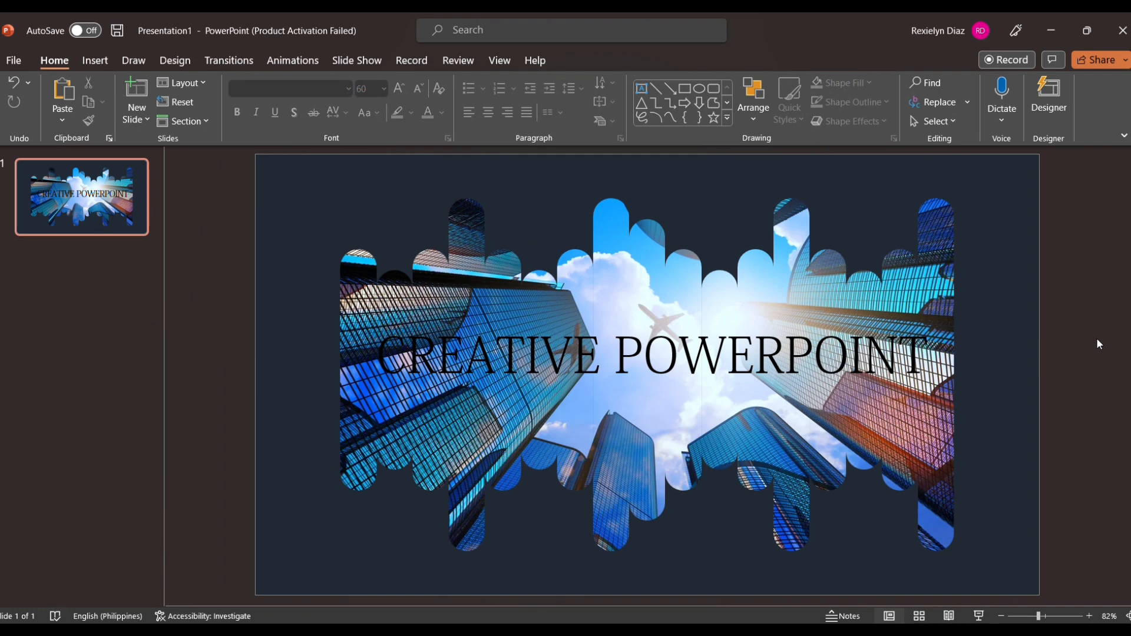